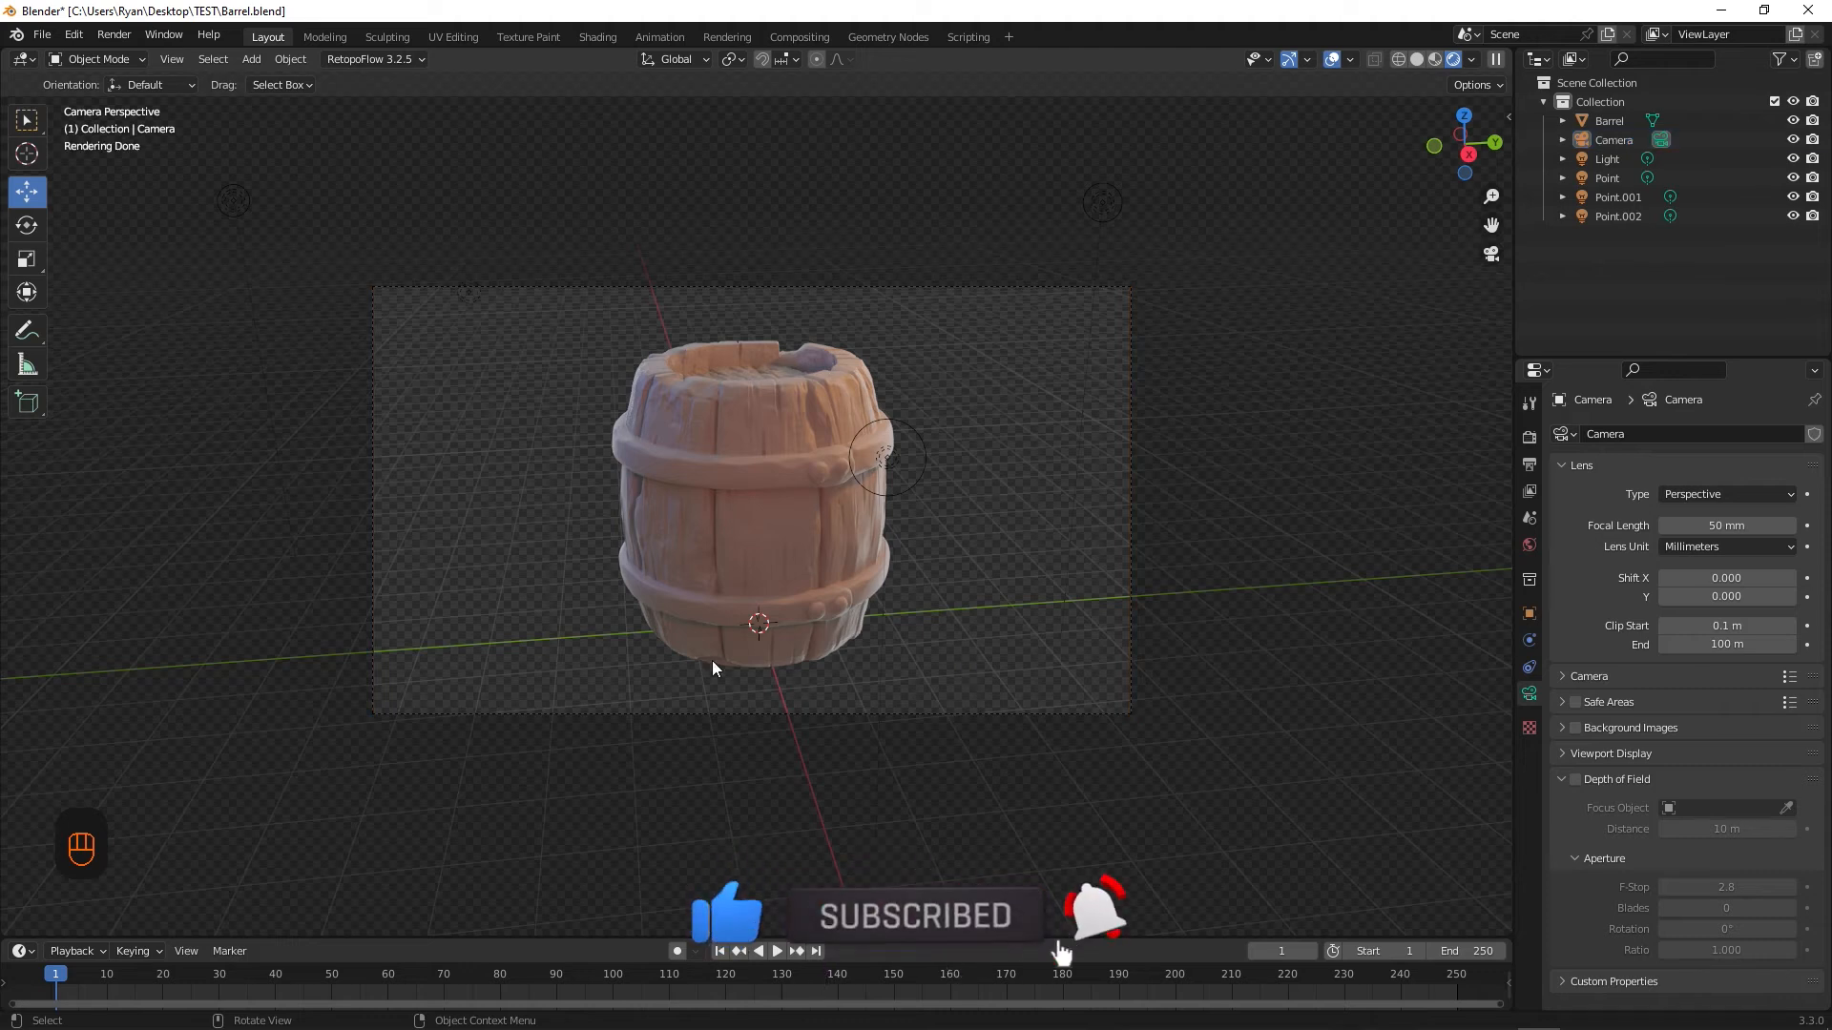
Tick Emulate Numpad under Preferences > Input > Keyboard, then close the Preferences window
left_click(73, 35)
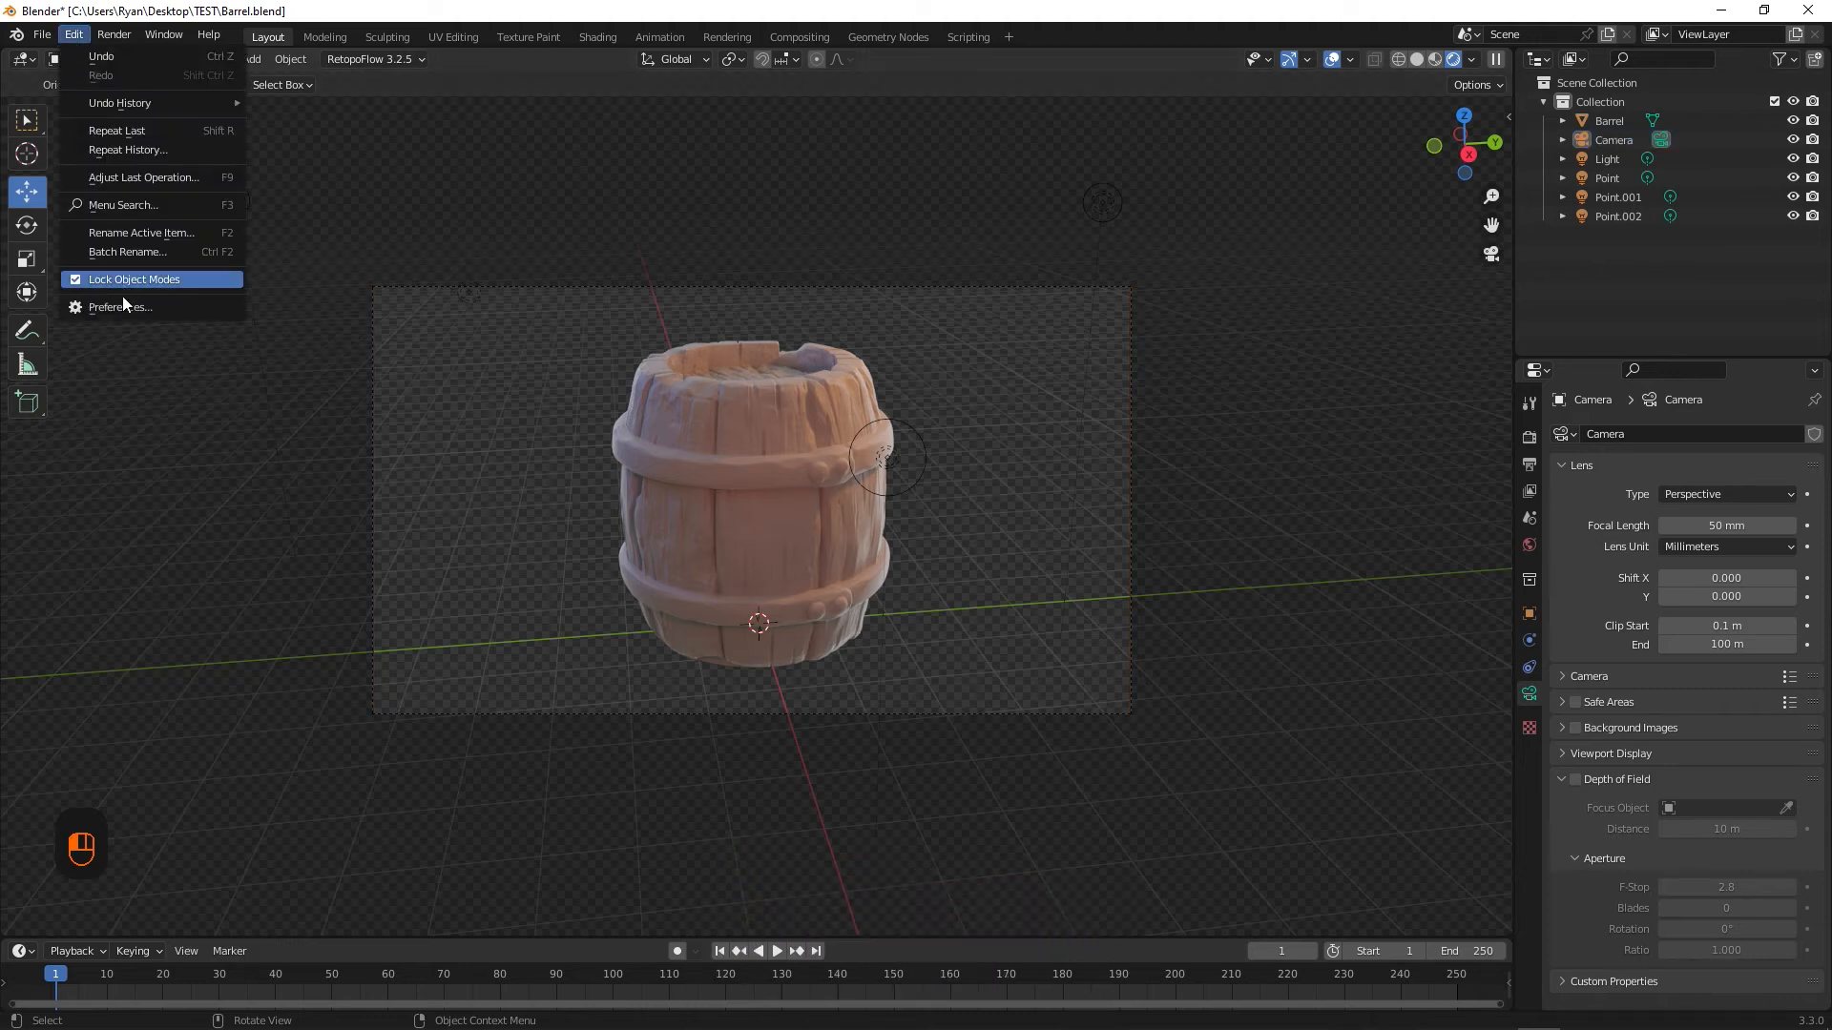
left_click(119, 306)
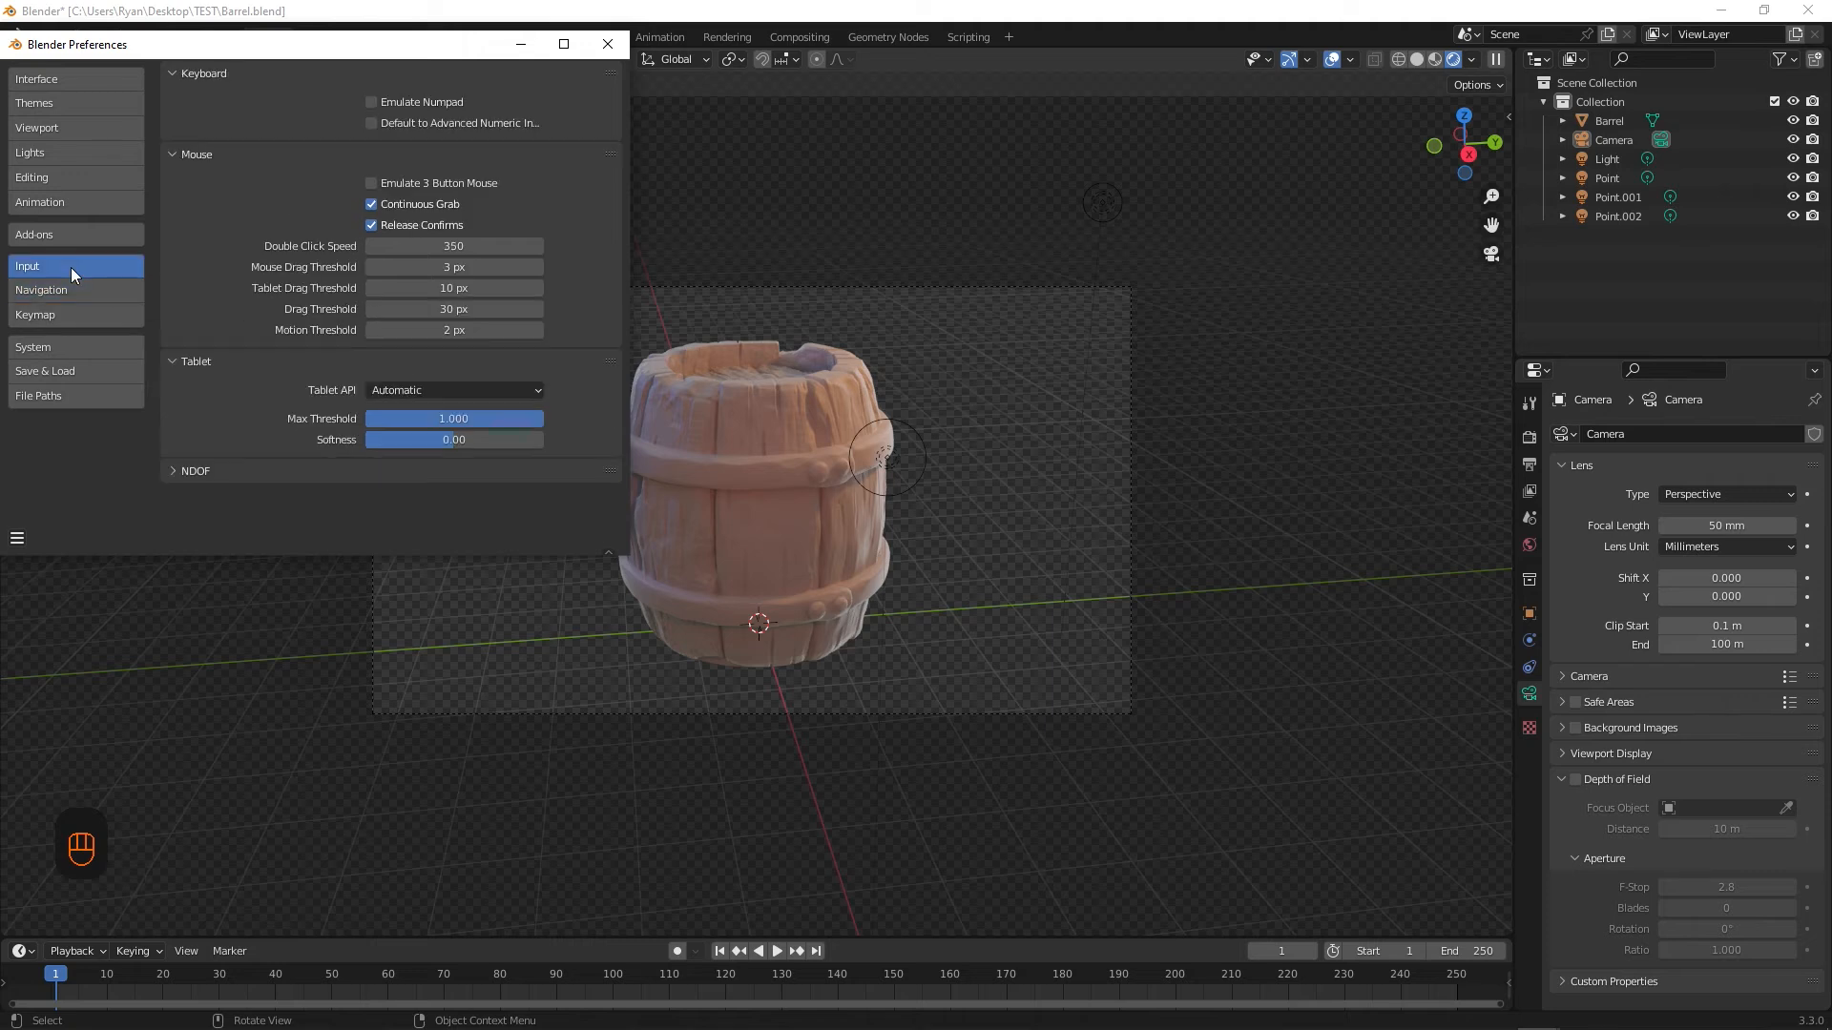
left_click(371, 102)
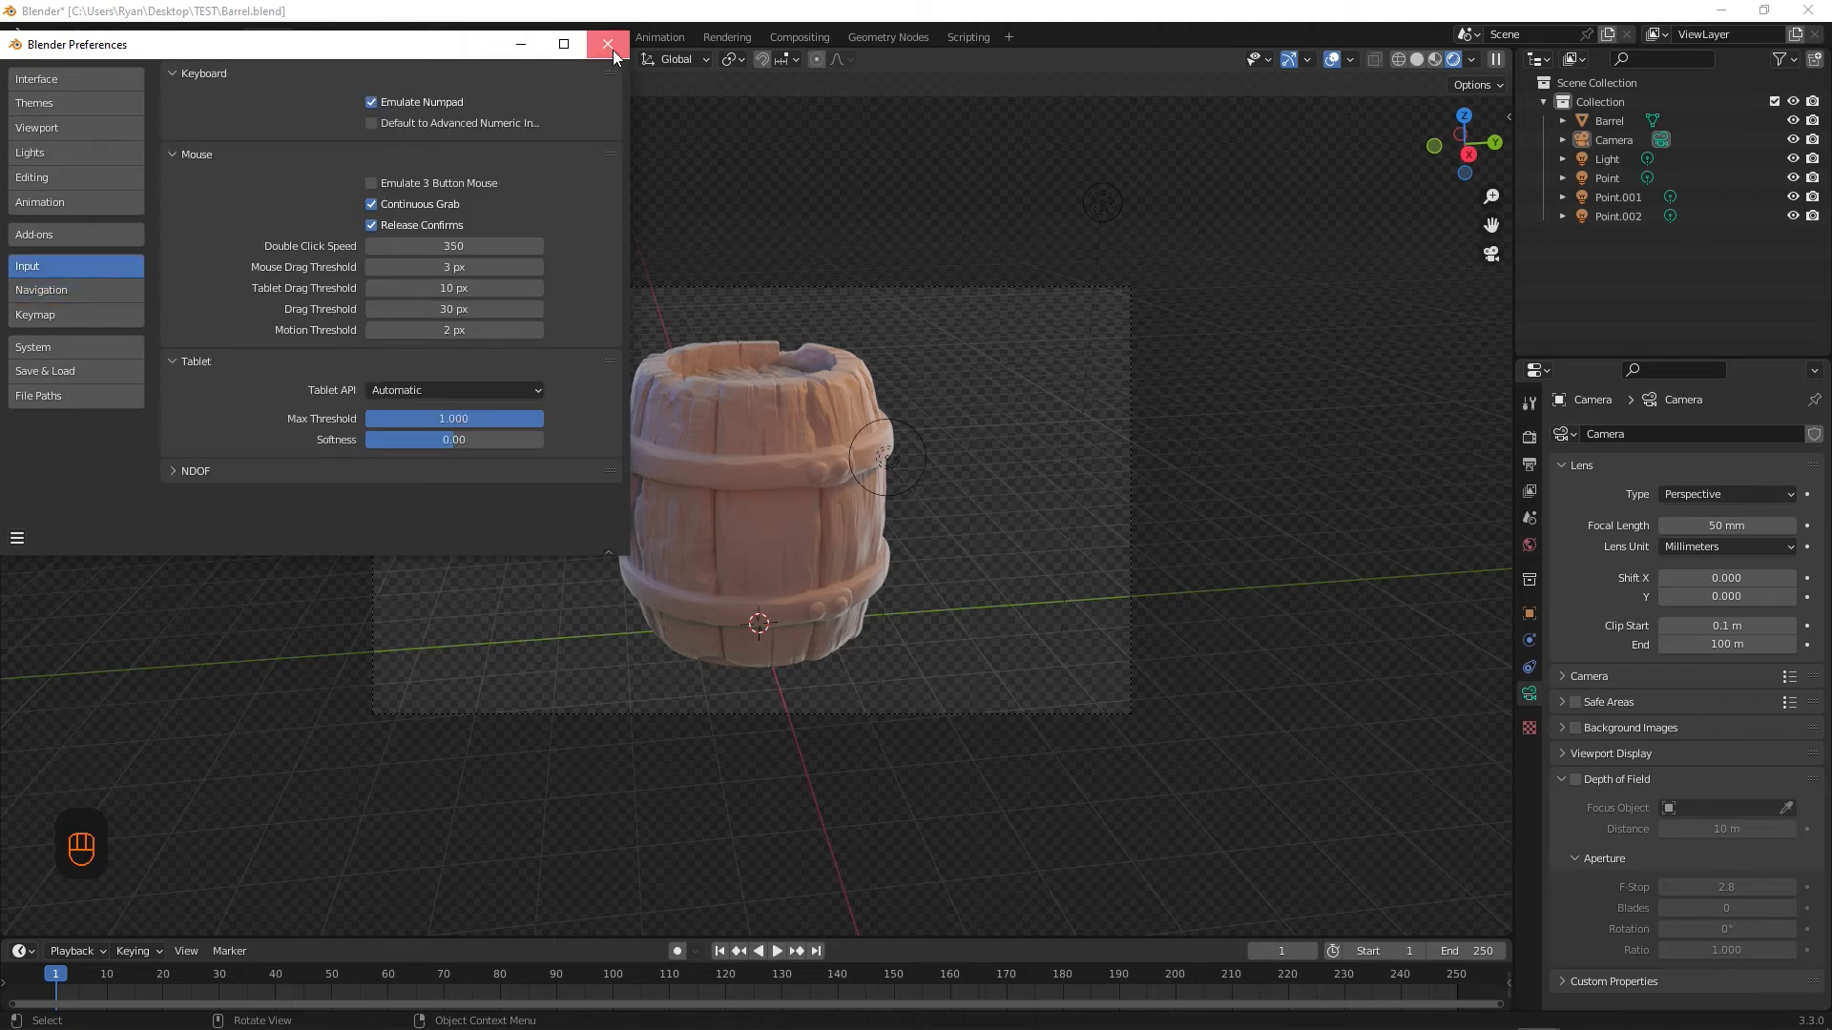
left_click(607, 45)
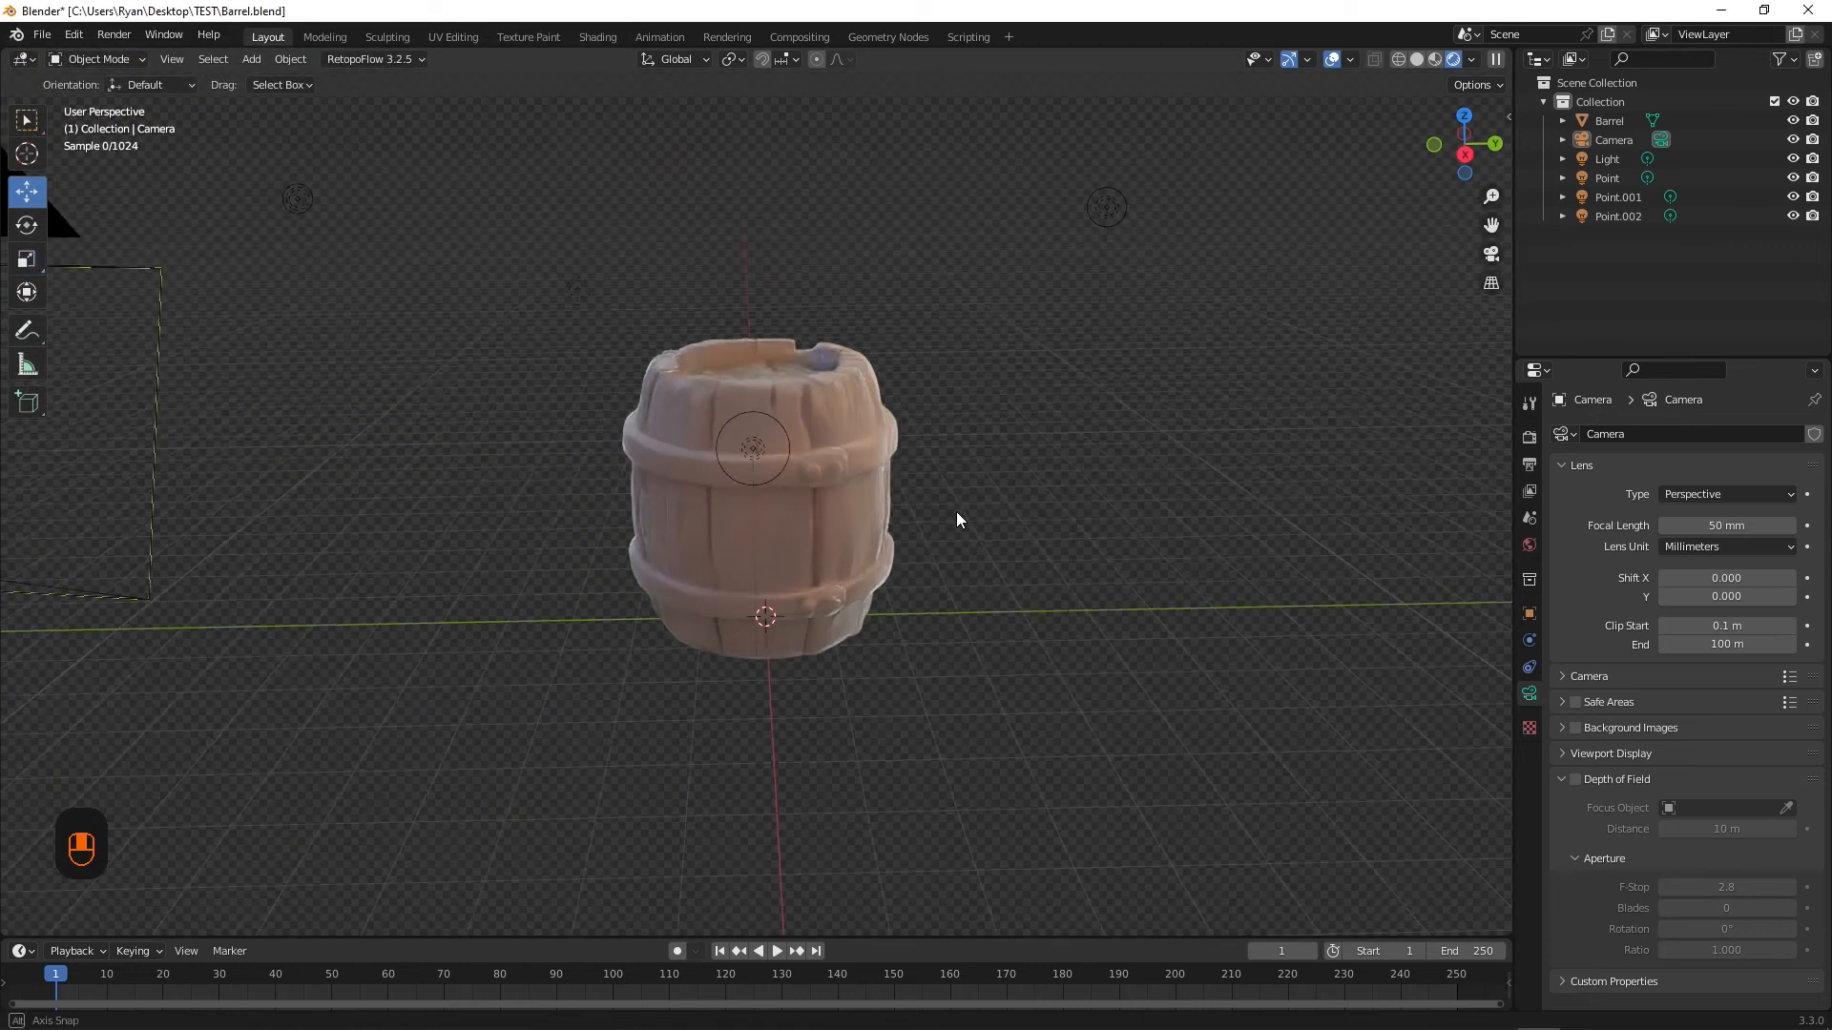